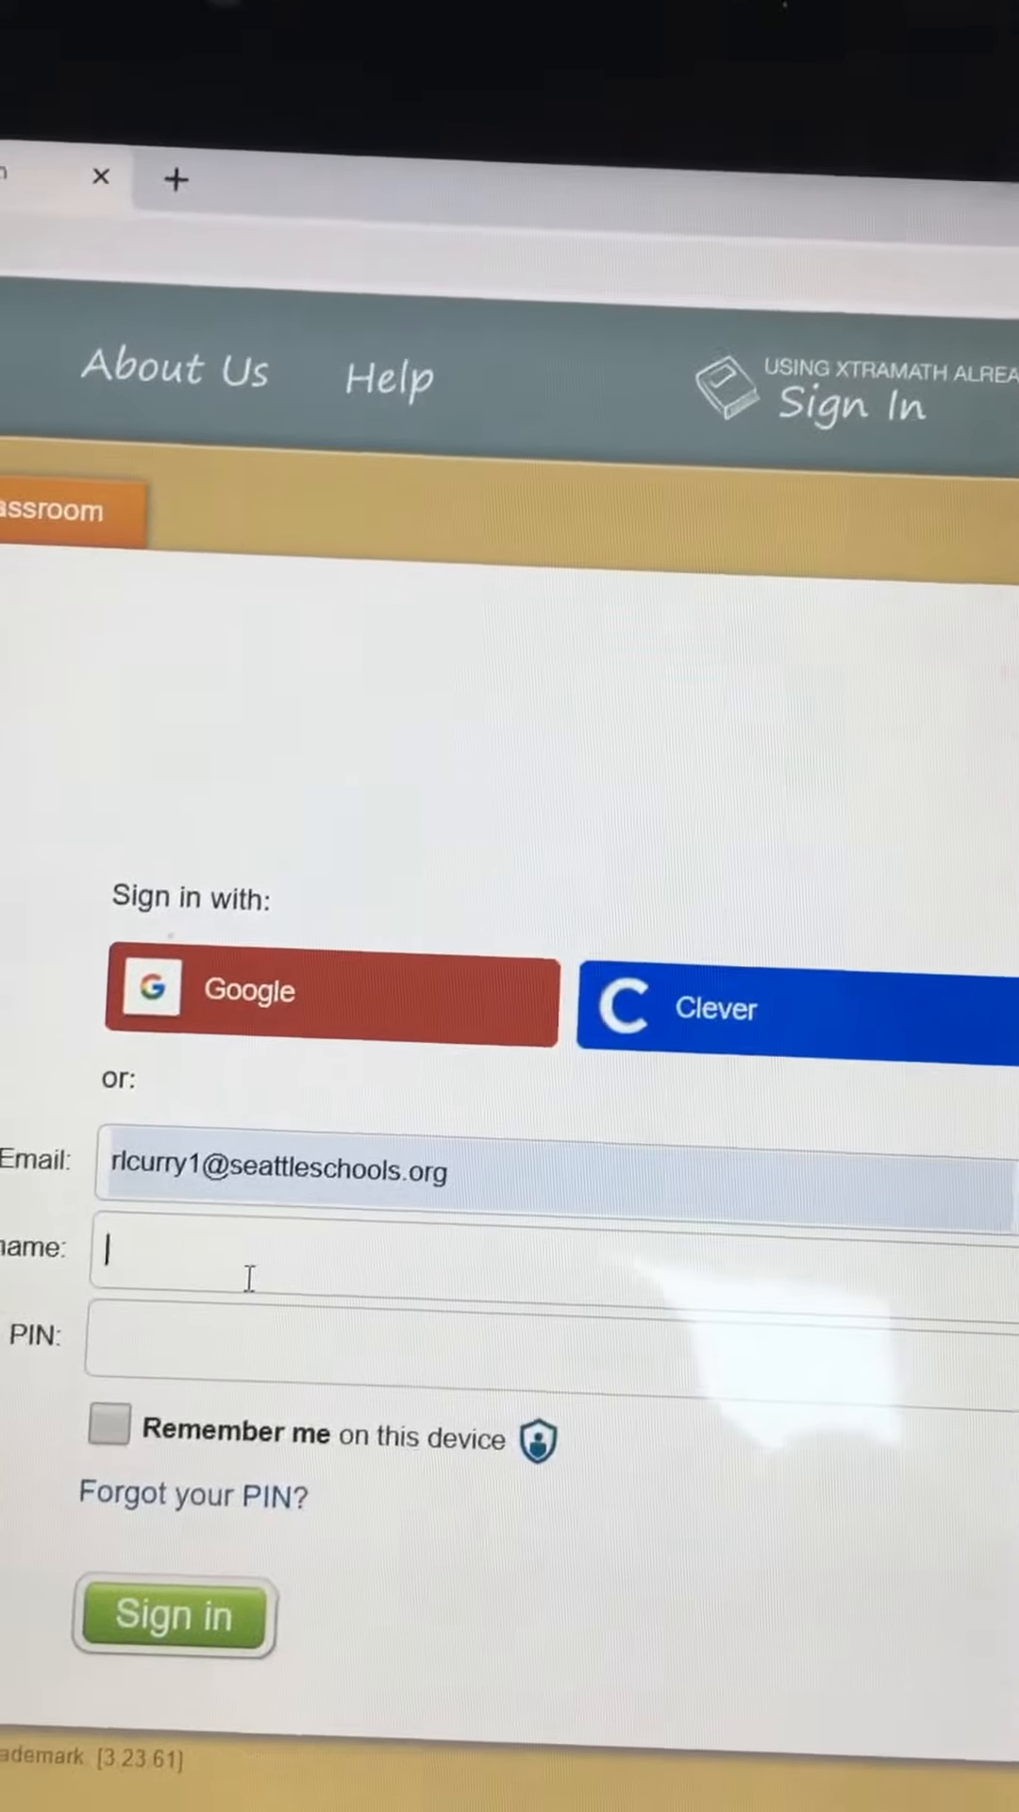
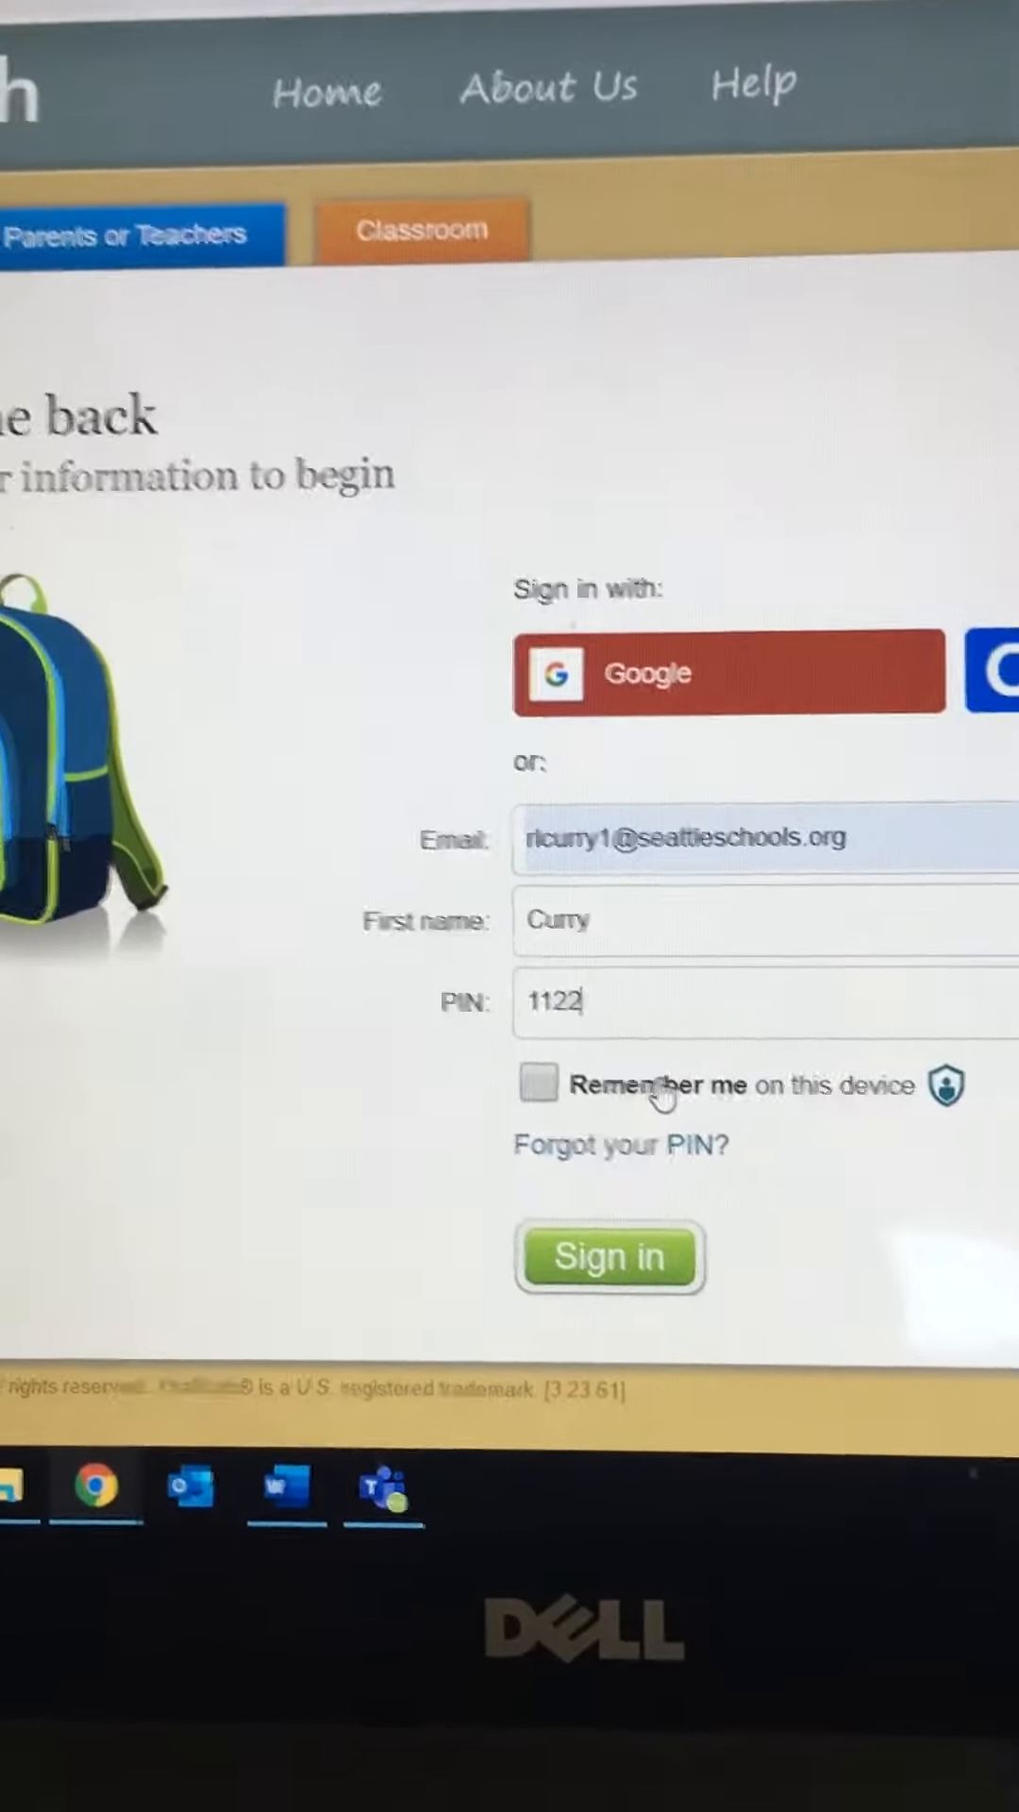
click(565, 1085)
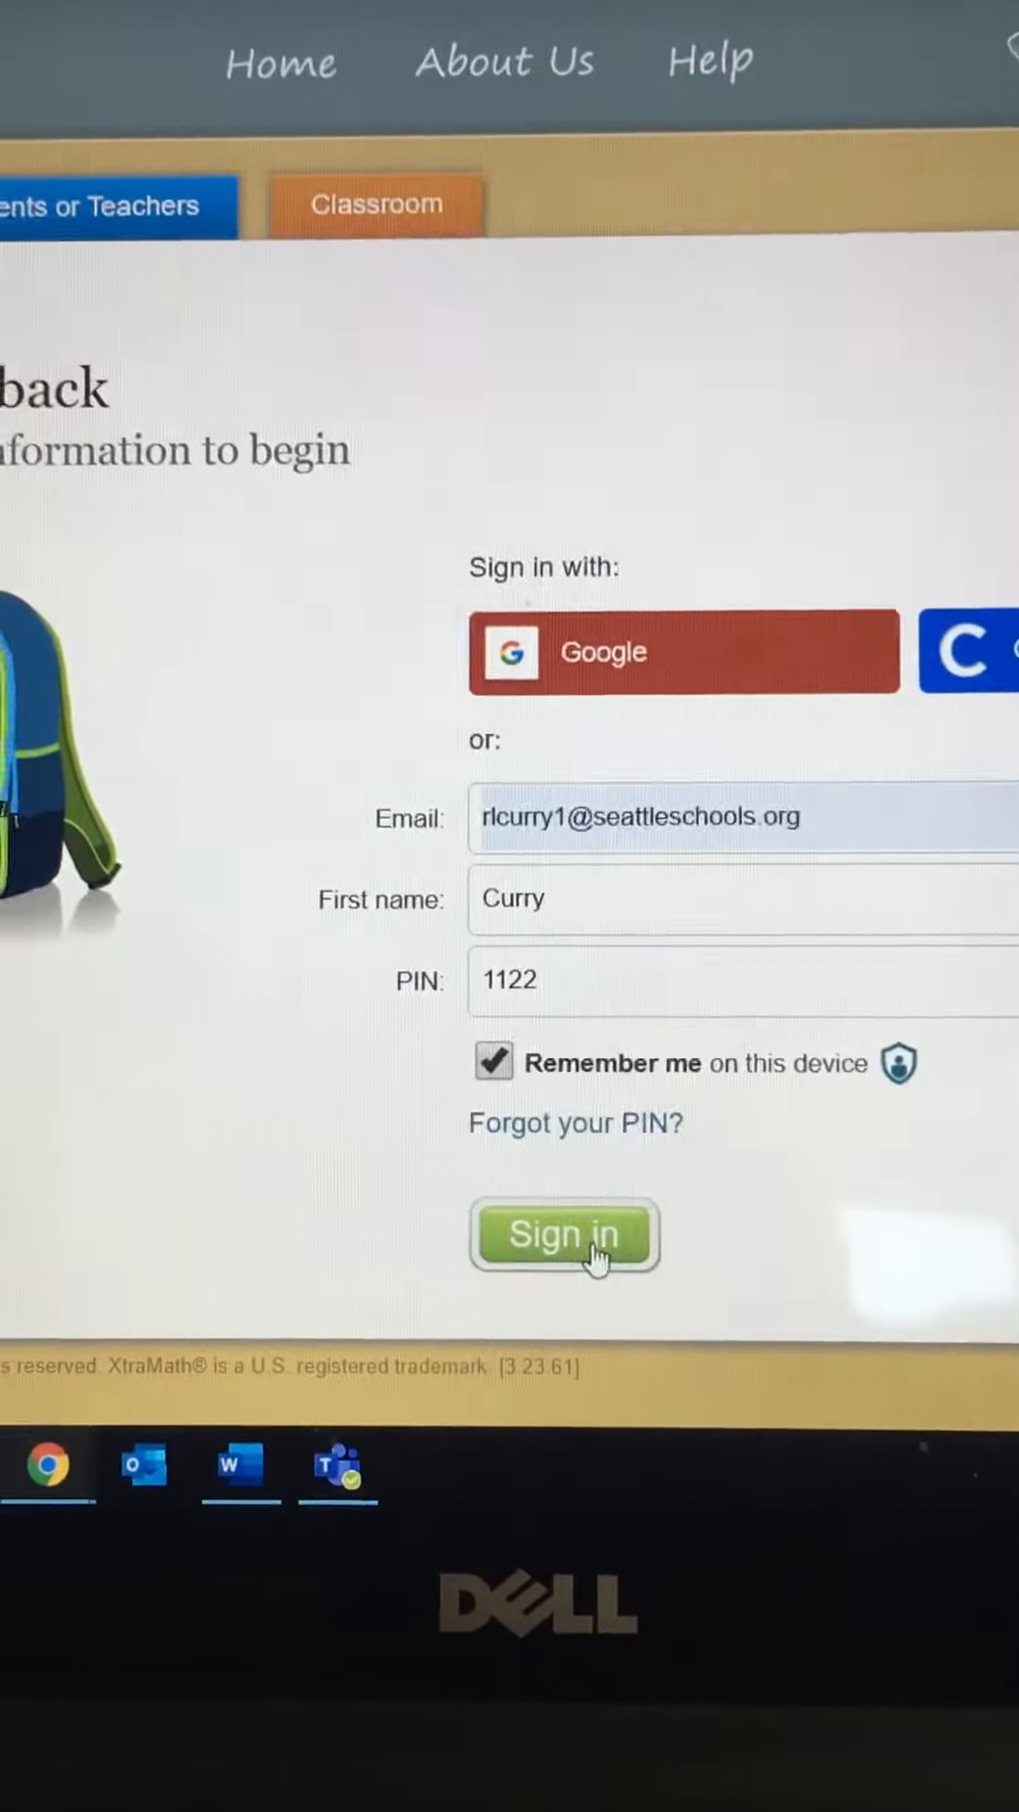
- Sign in the student and continue past the welcome video to the addition facts grid
click(565, 1234)
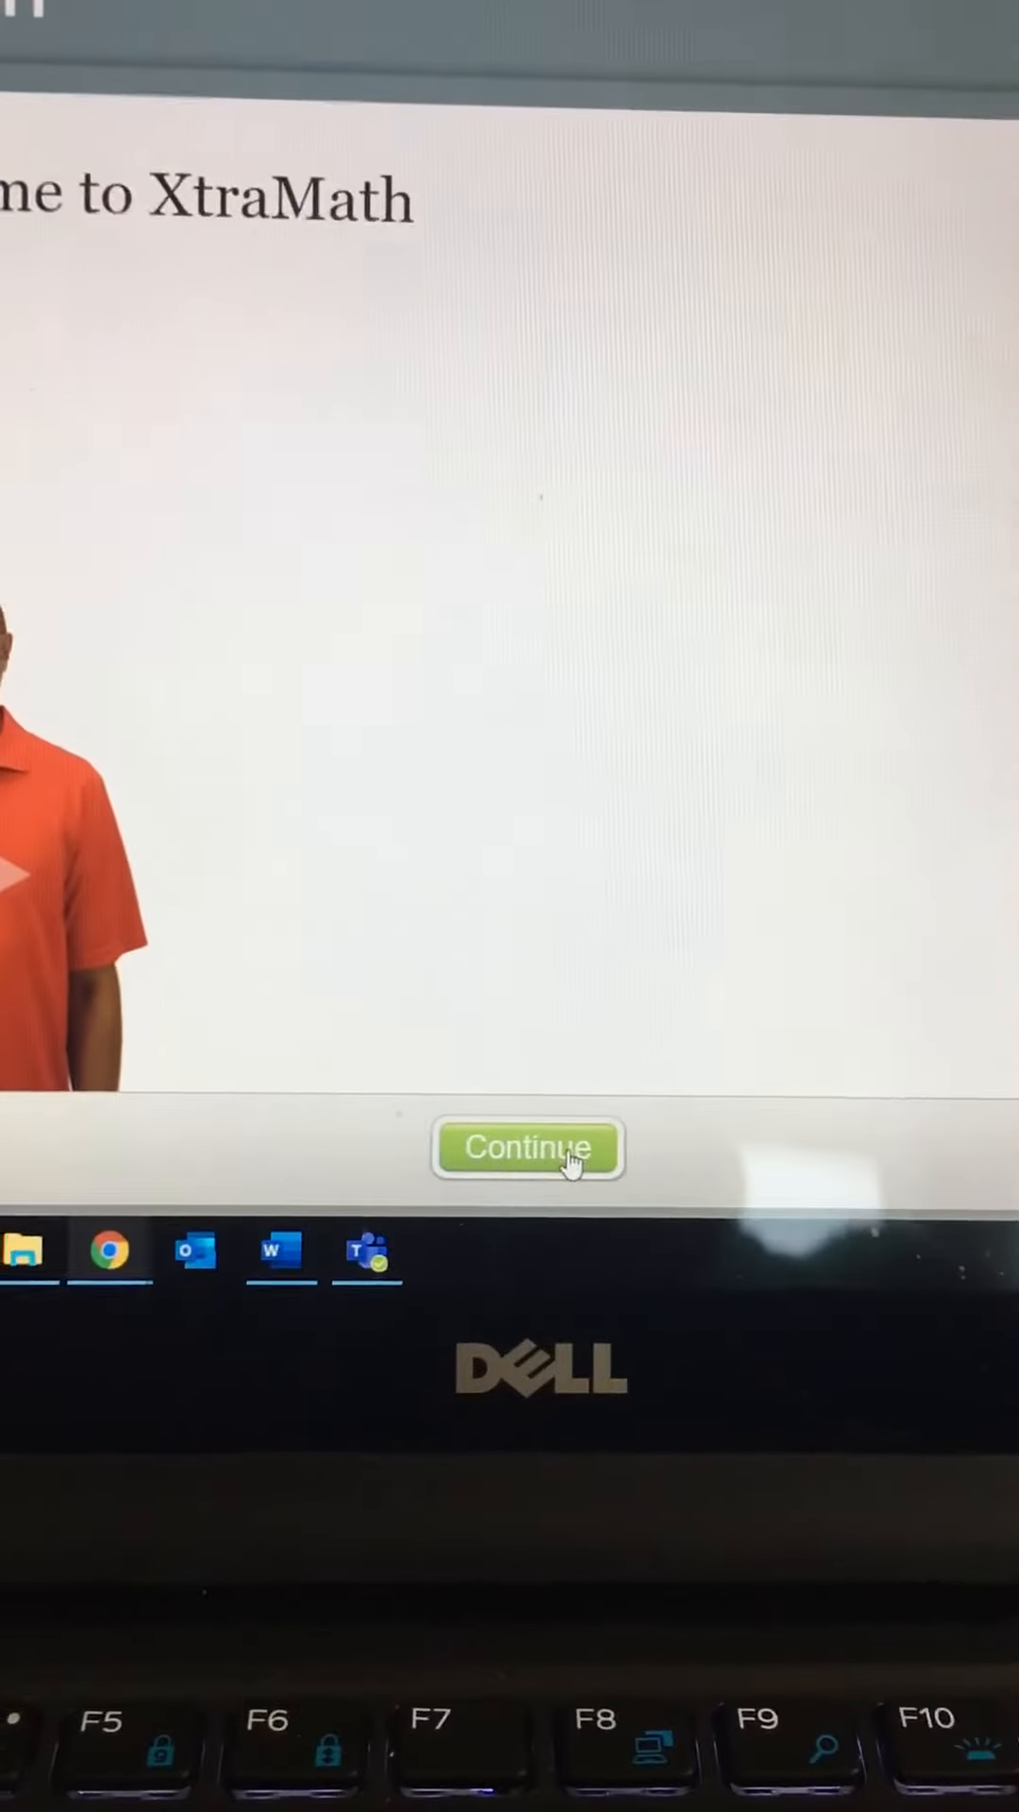
click(527, 1148)
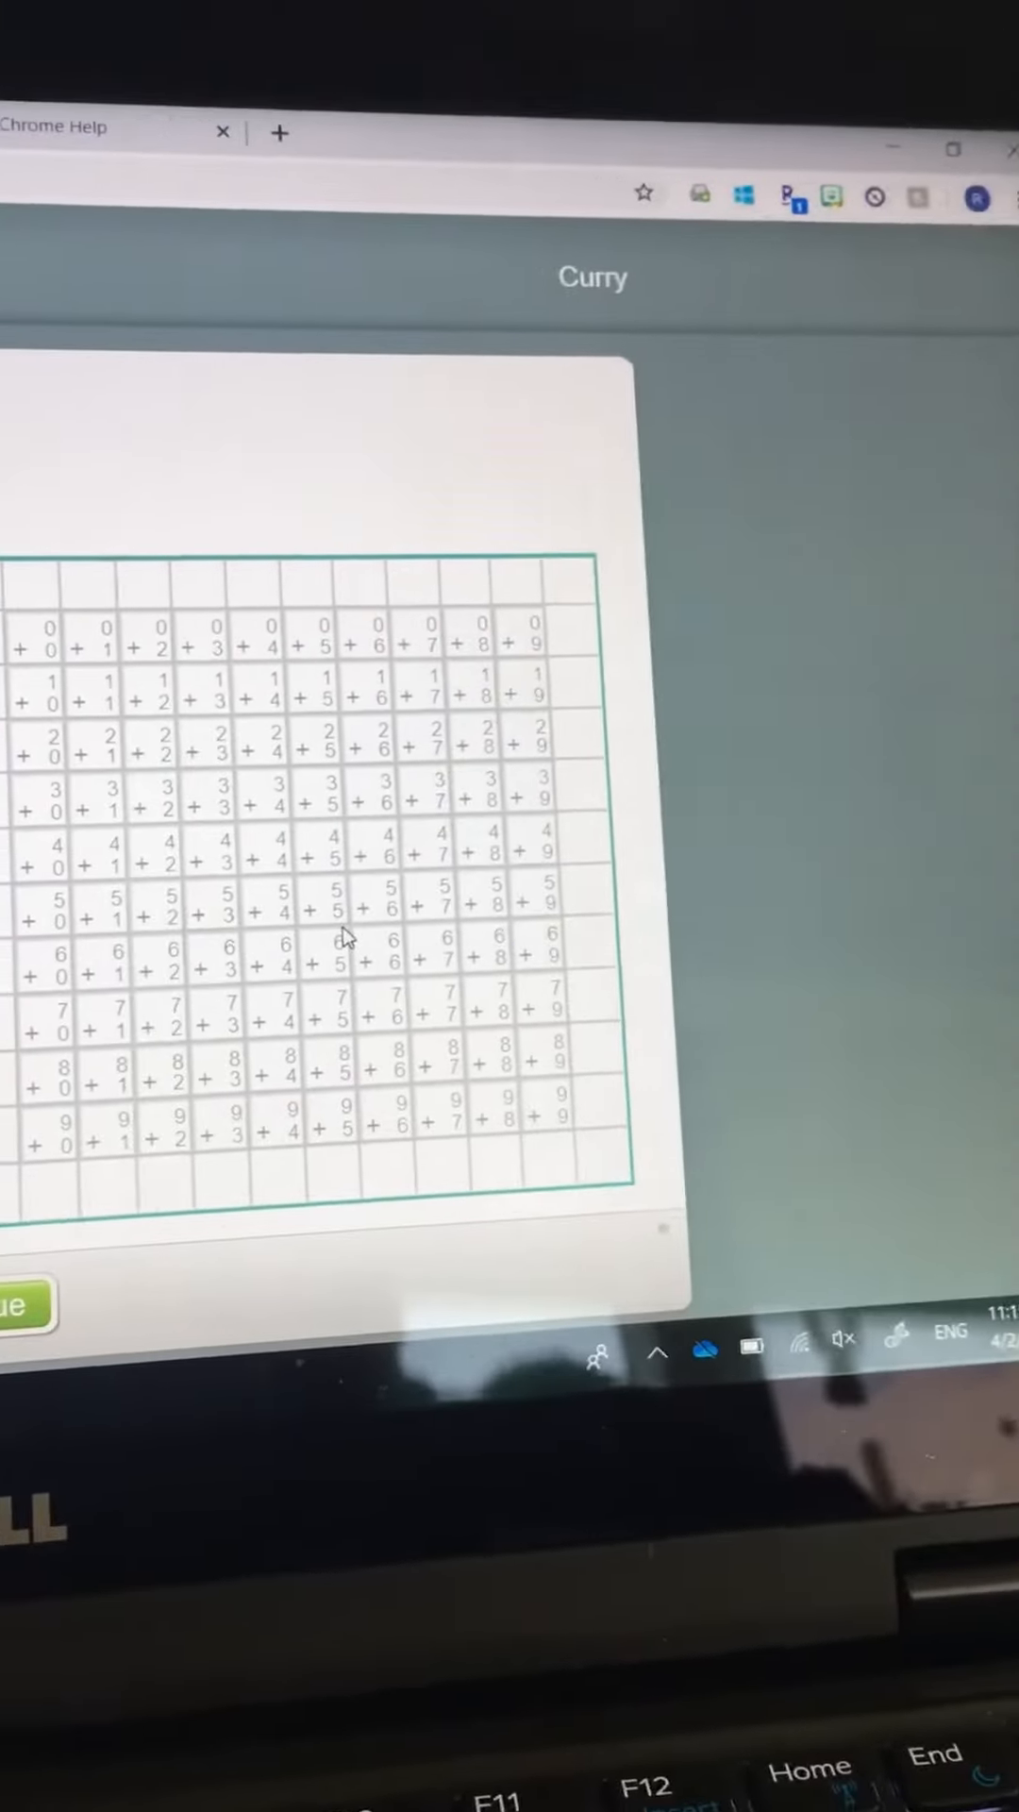